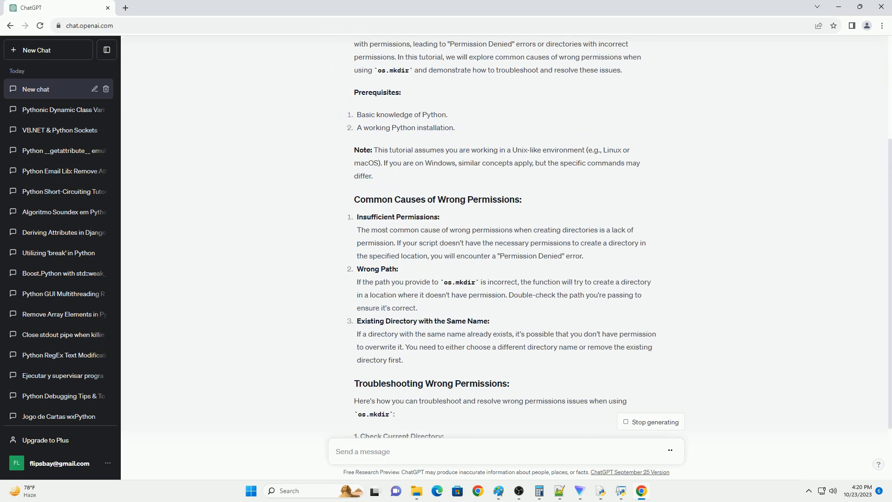
scroll(down, 3)
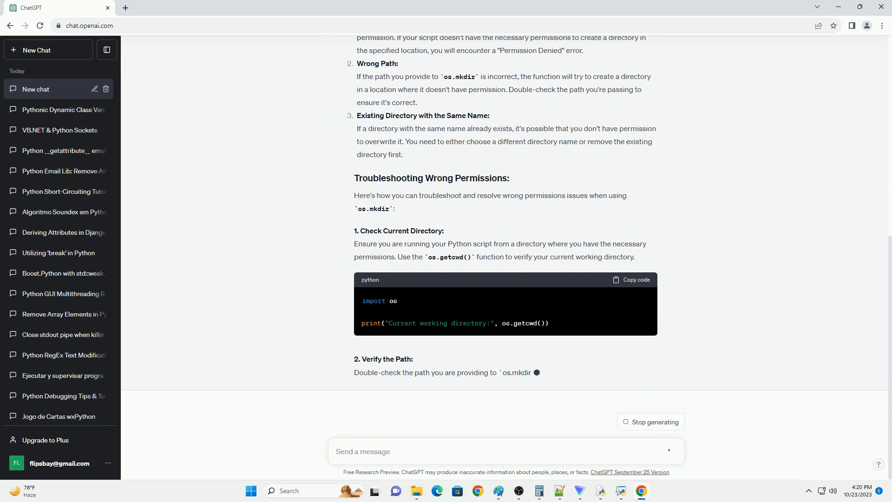
scroll(down, 3)
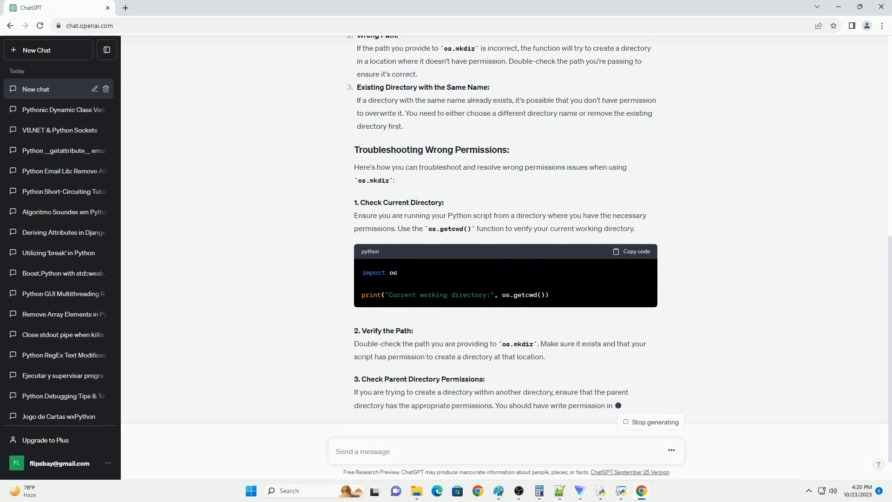
scroll(down, 3)
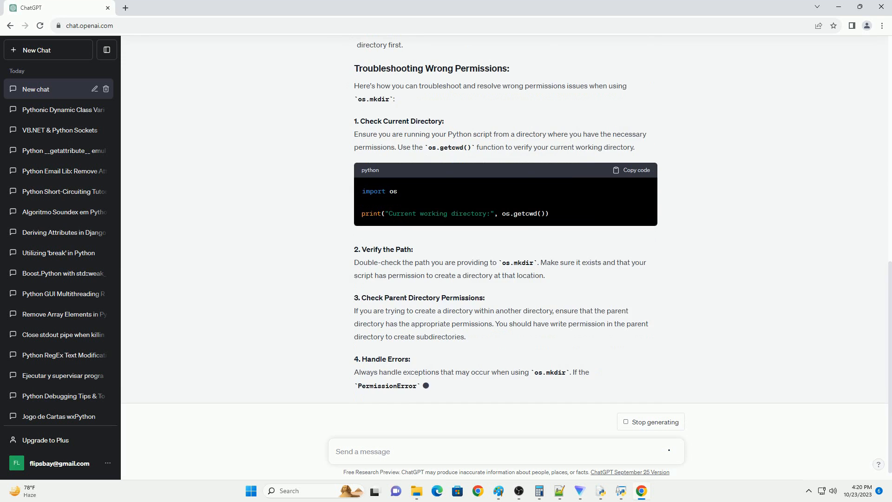
scroll(down, 3)
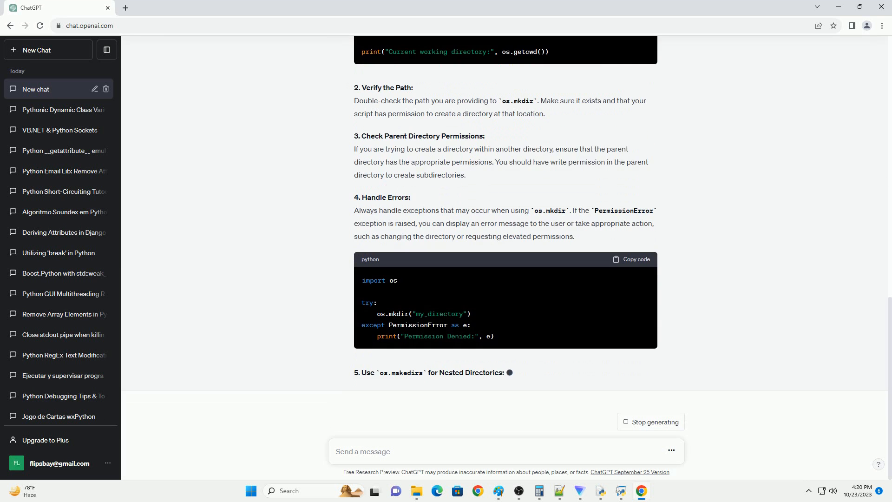
scroll(down, 3)
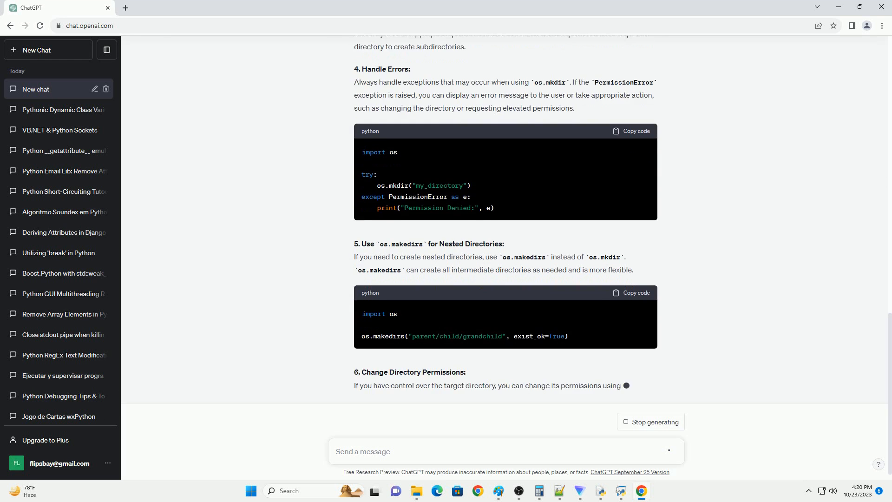
scroll(down, 3)
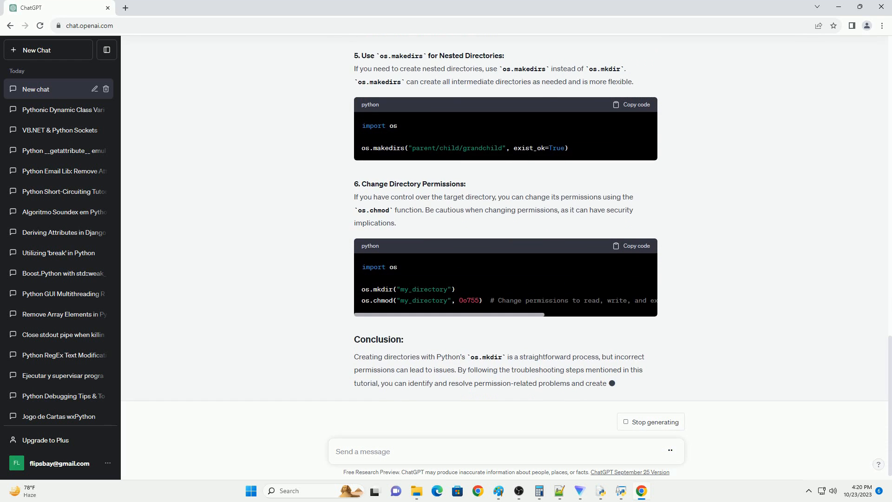
scroll(down, 3)
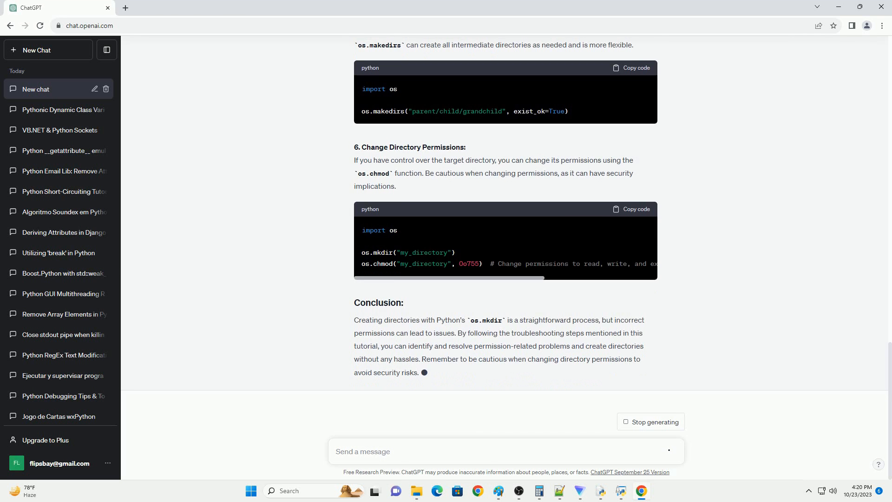